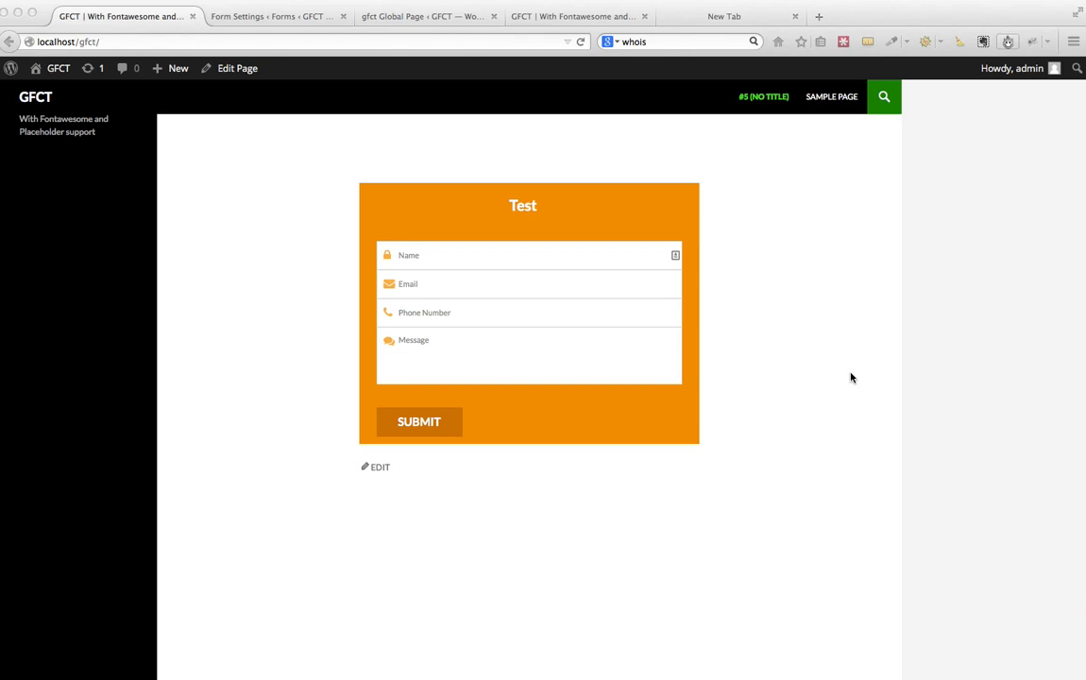
mouse_move(461, 238)
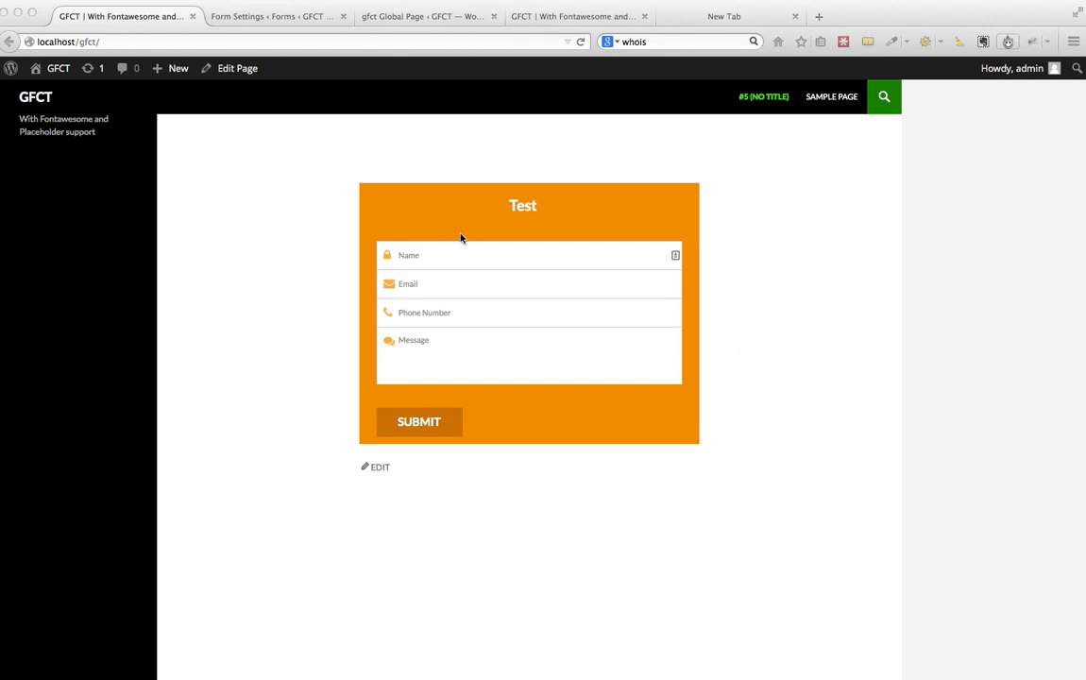
mouse_move(463, 253)
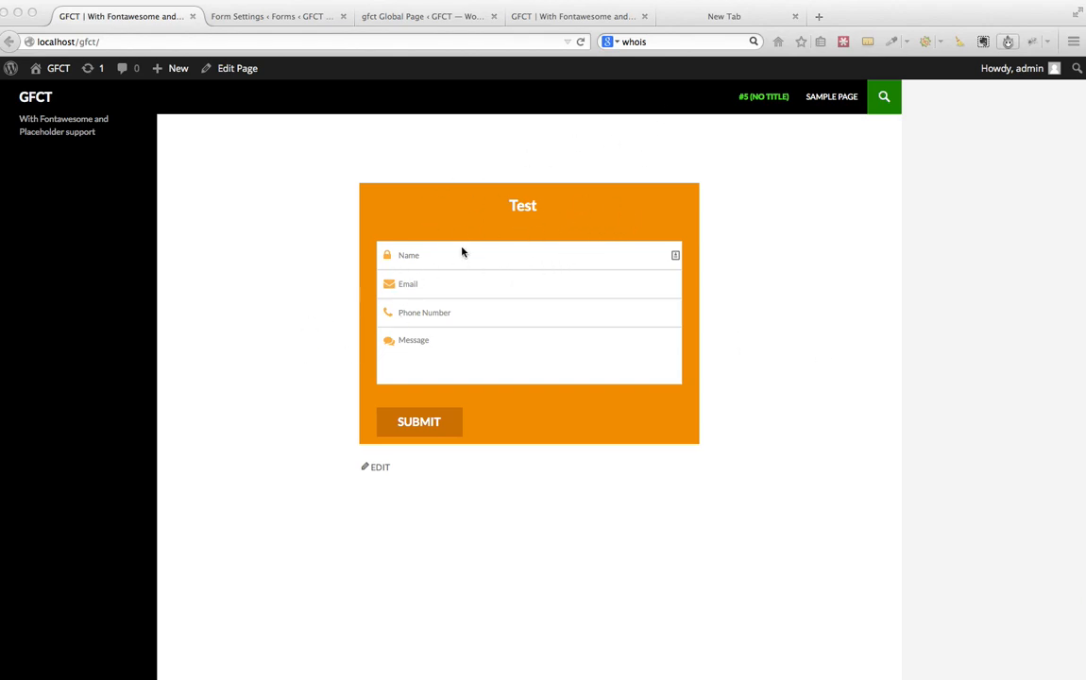
mouse_move(502, 227)
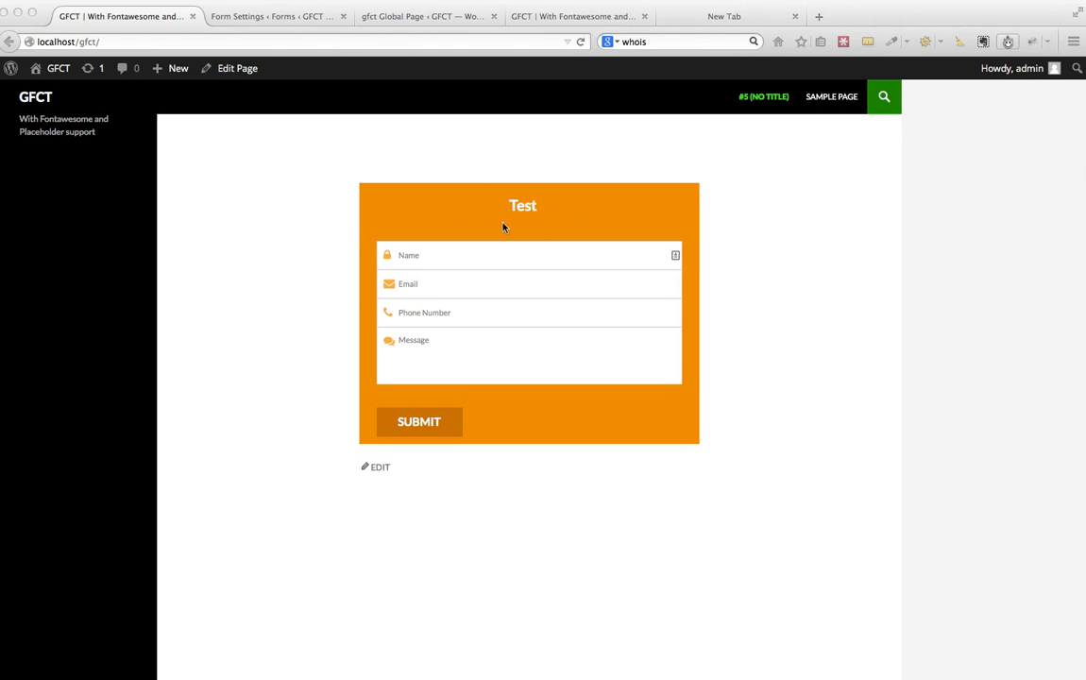
mouse_move(502, 215)
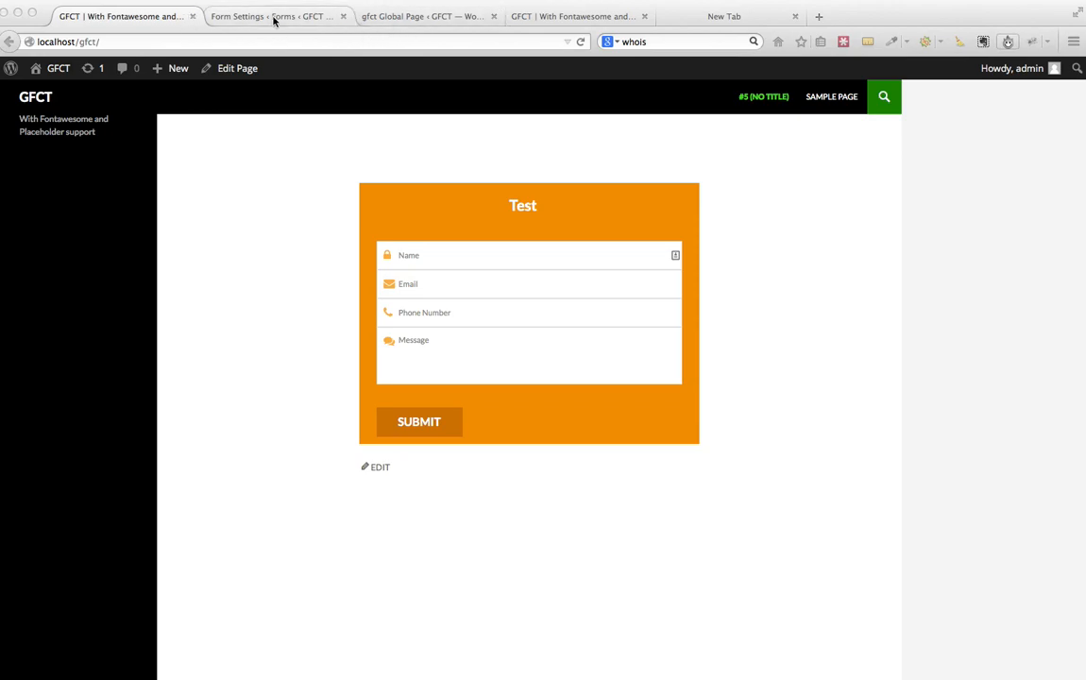
Review the GF CSS global options and the Test form's Stylish-theme settings, then view the form on the live page.
left_click(420, 15)
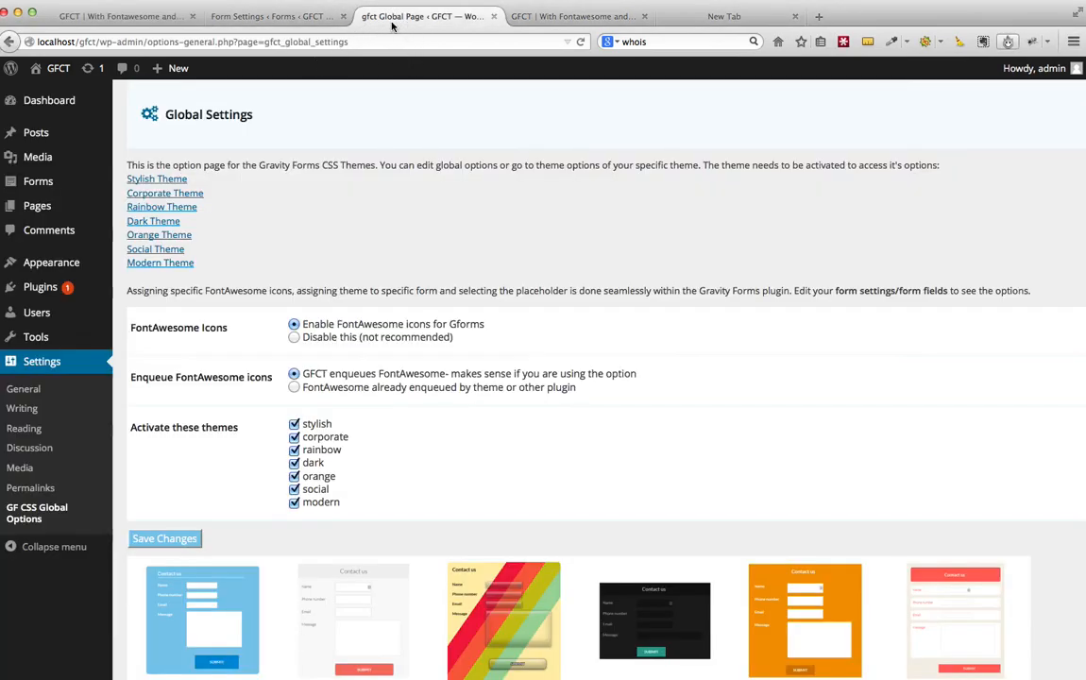
scroll("down", 3)
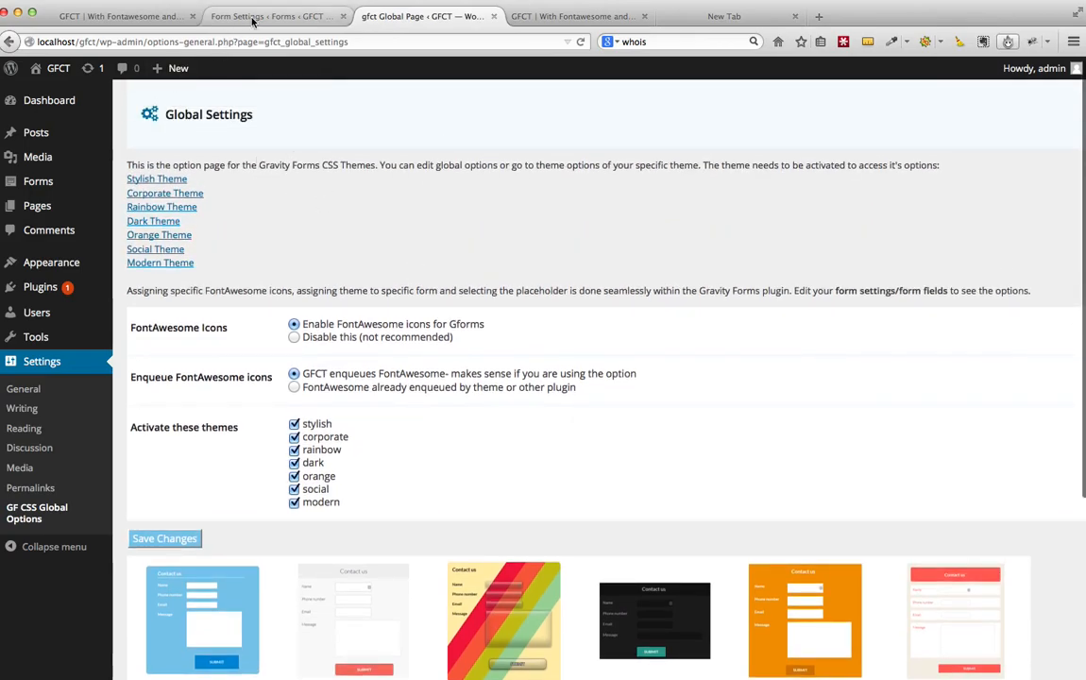
left_click(274, 15)
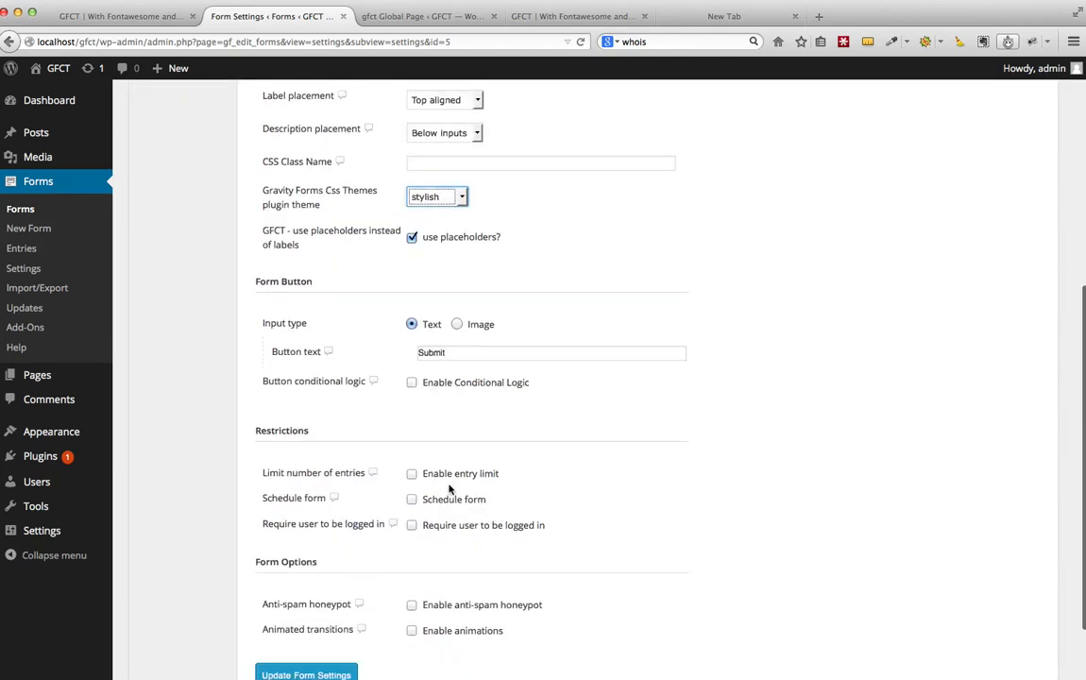
left_click(121, 15)
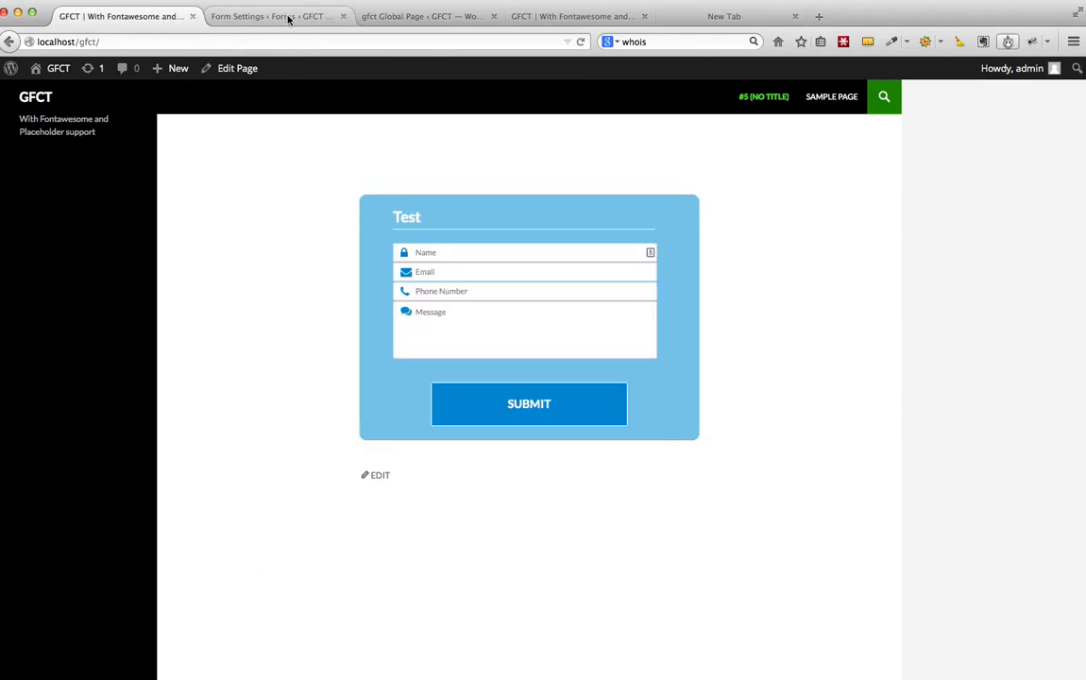
mouse_move(275, 15)
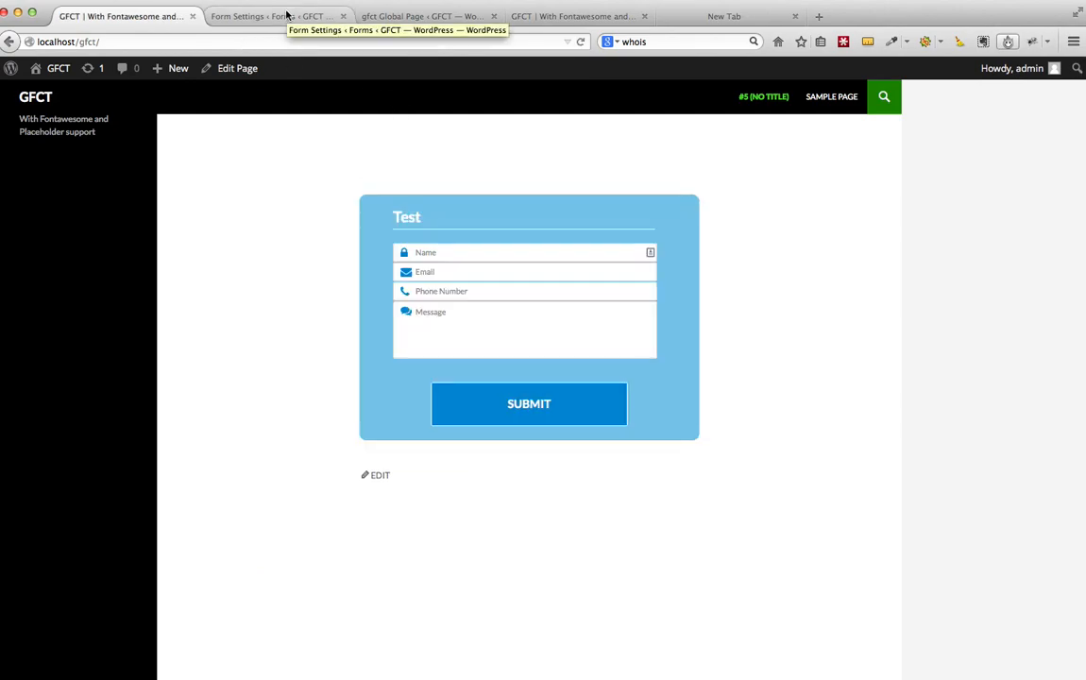
Set the Test form's plugin theme to orange and preview it on the page.
left_click(268, 15)
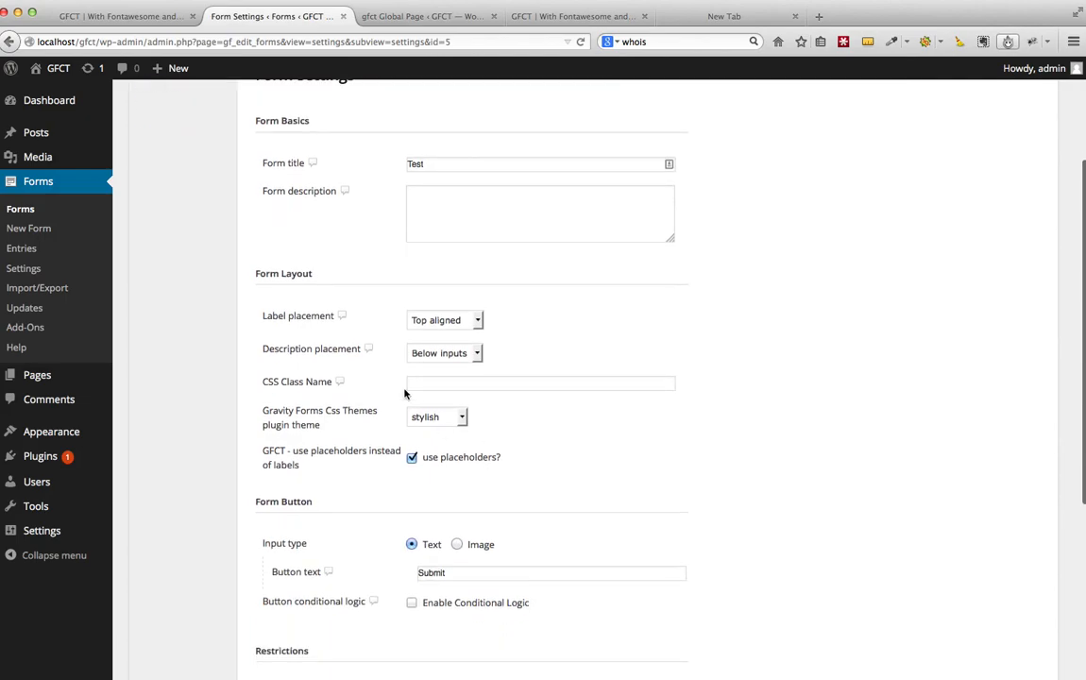
left_click(437, 418)
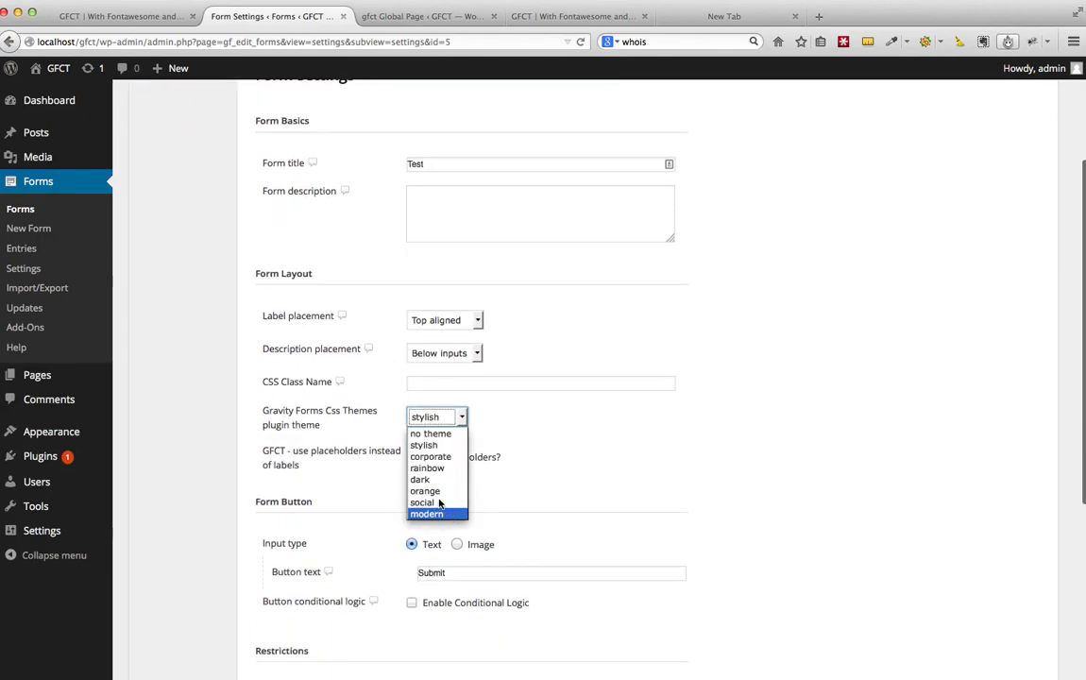
left_click(425, 491)
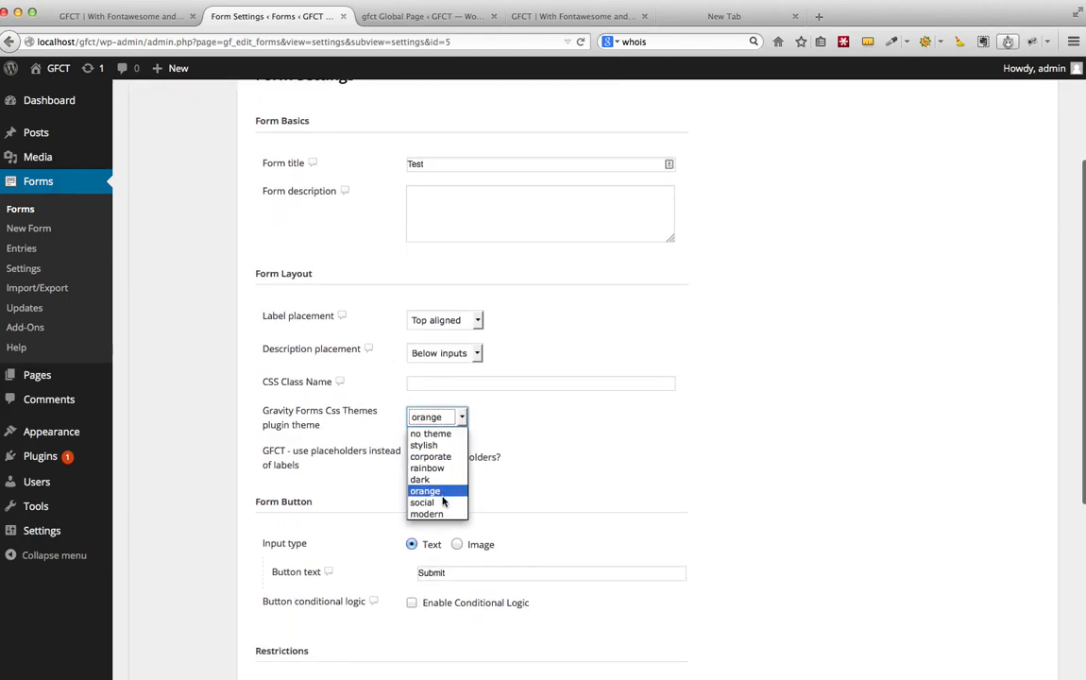
left_click(423, 502)
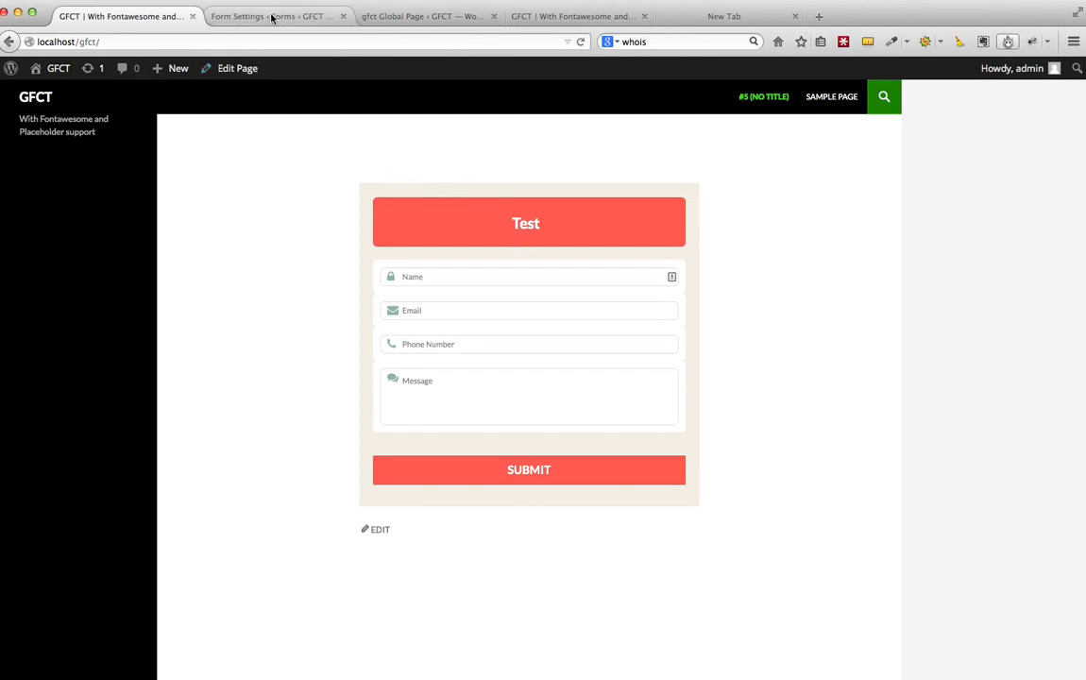
Switch the Test form to the modern theme and save with Update Form Settings.
left_click(274, 15)
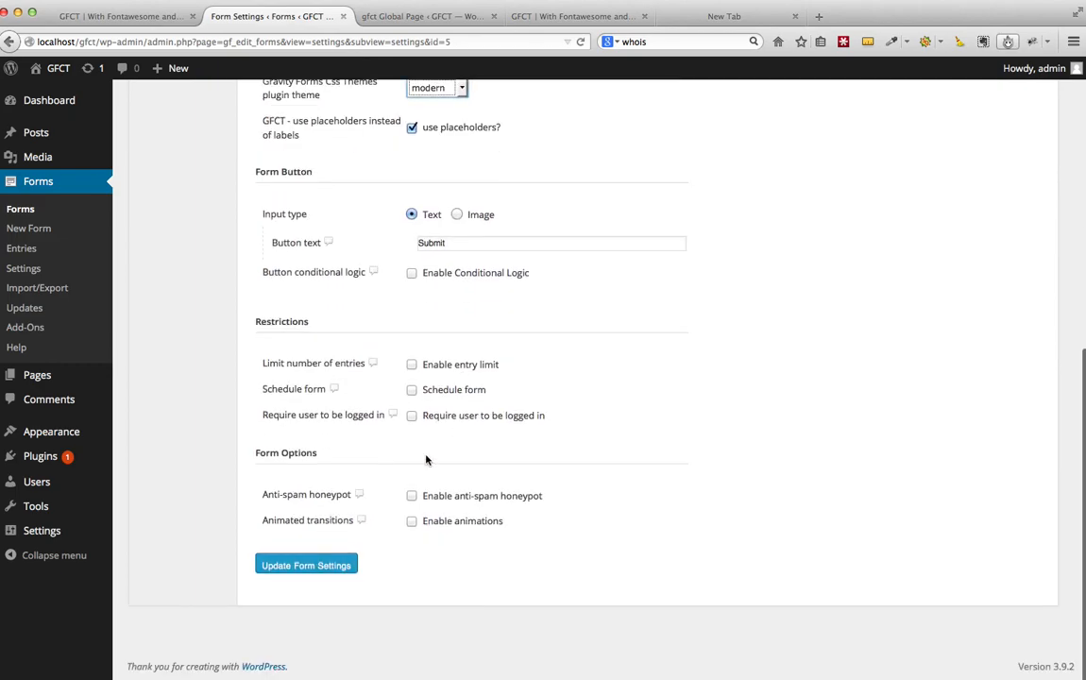
left_click(306, 565)
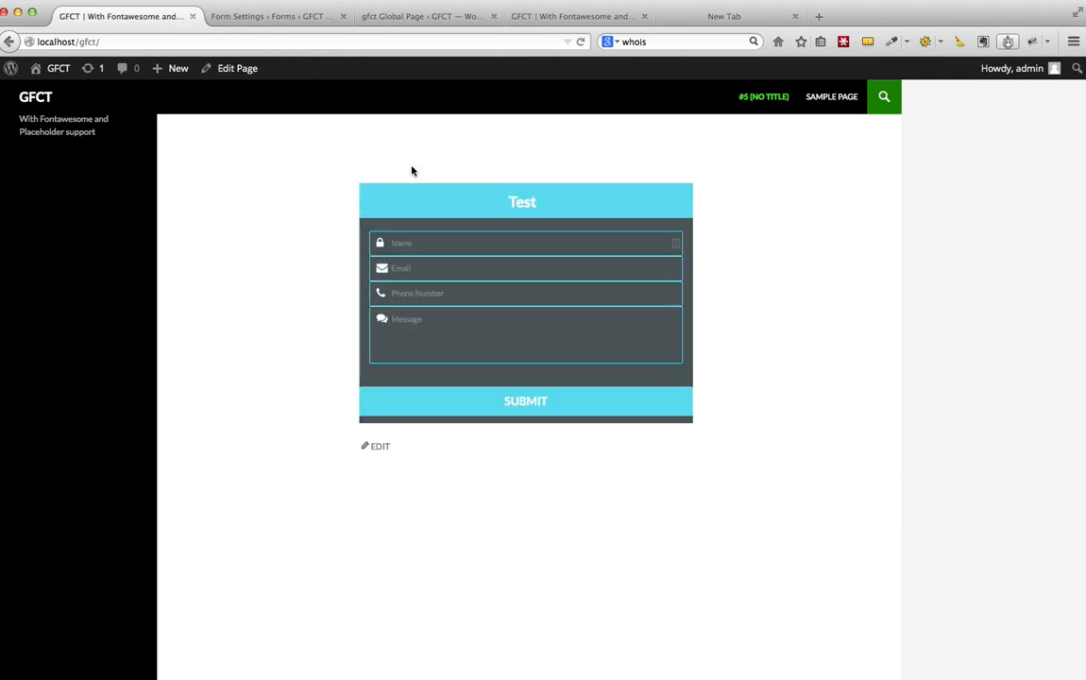
mouse_move(415, 170)
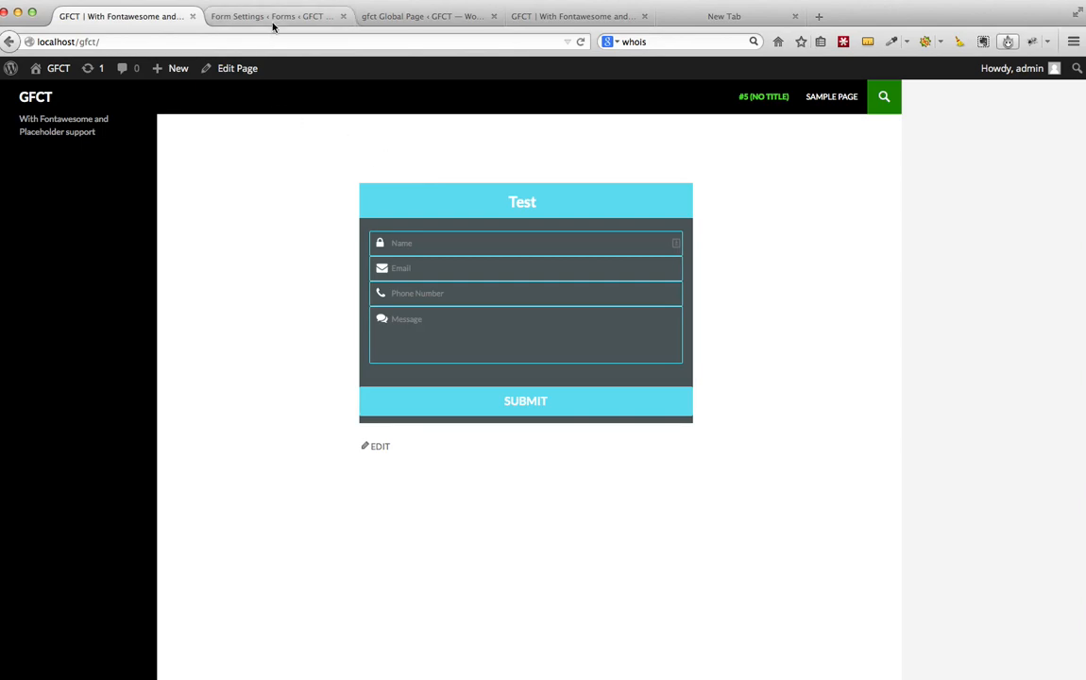
left_click(274, 15)
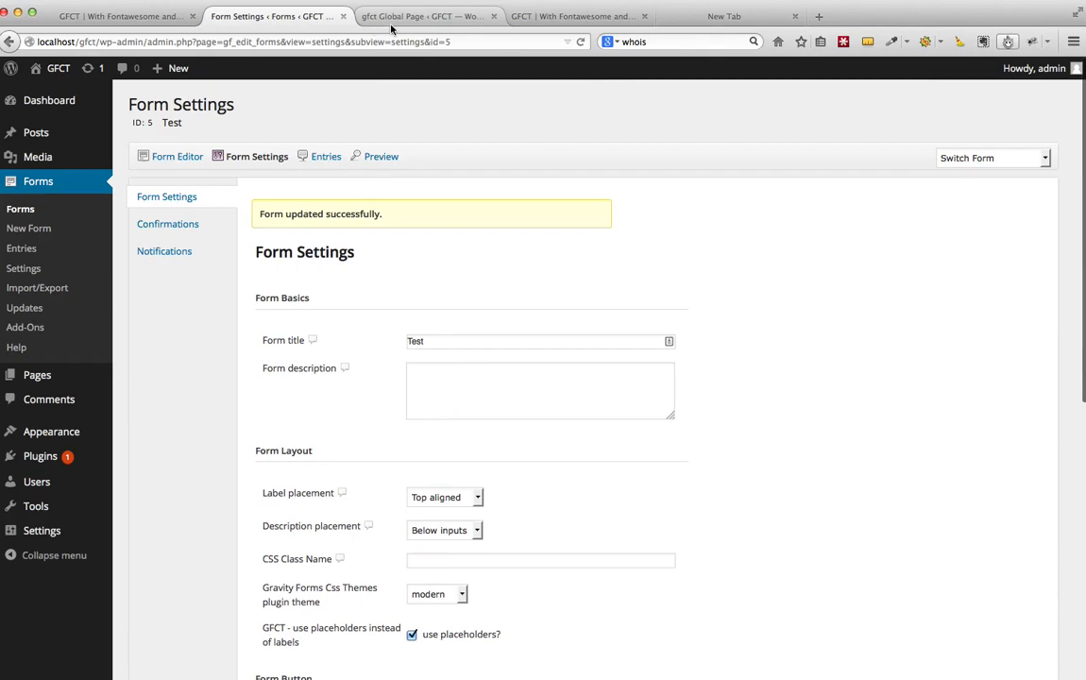
Set the Modern theme's Background color to light grey and save the changes.
left_click(425, 15)
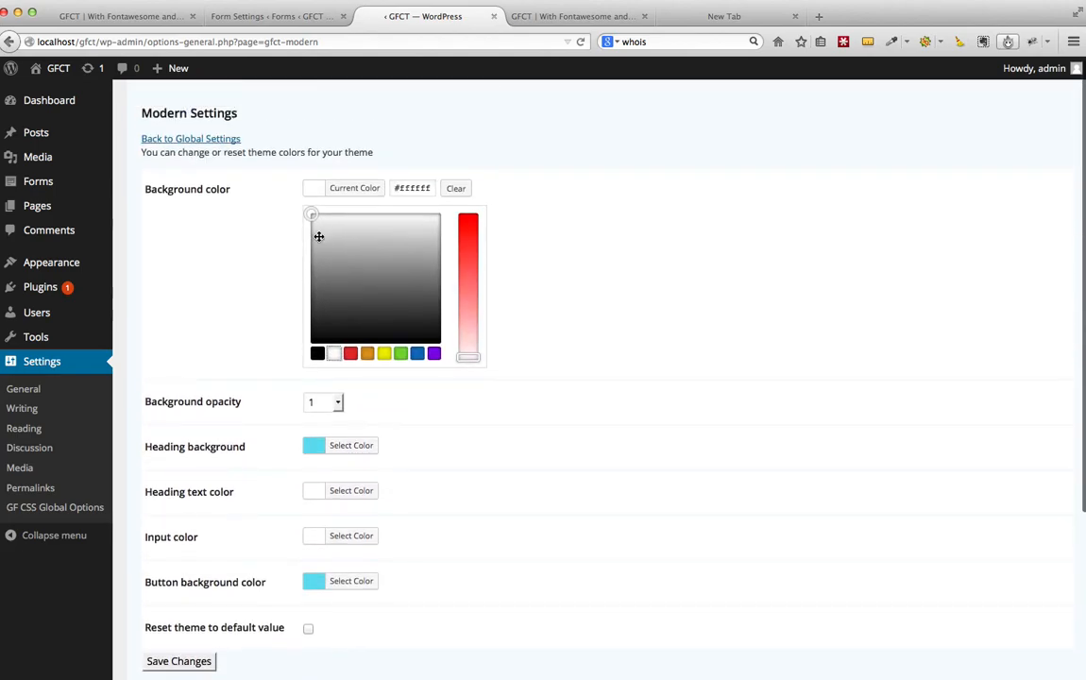
left_click(468, 226)
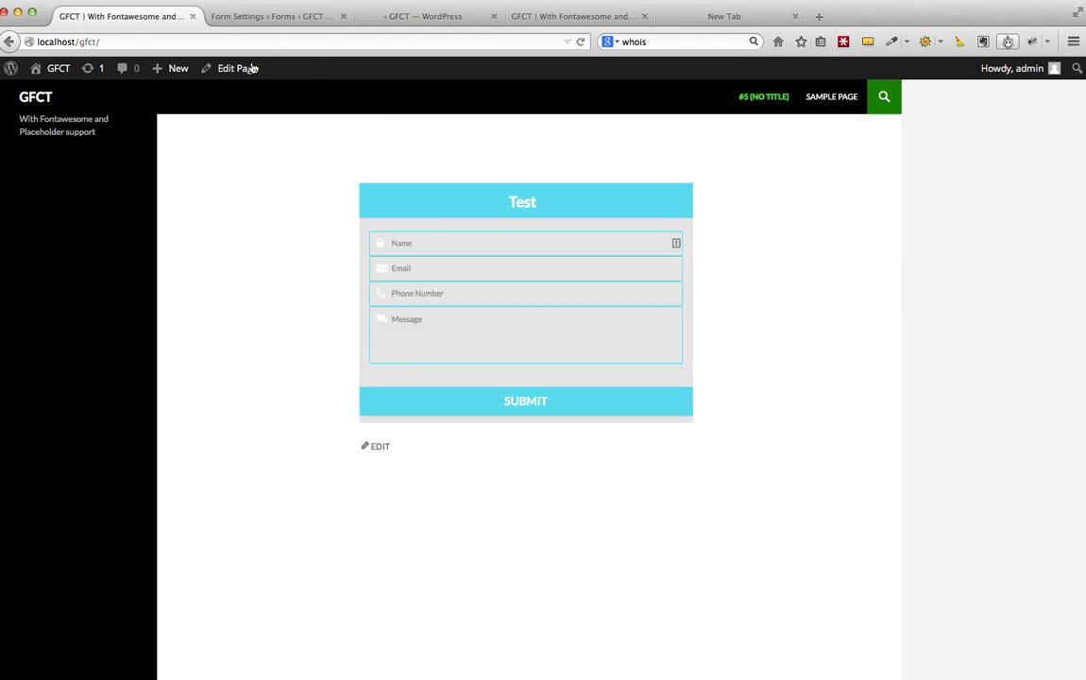
left_click(425, 16)
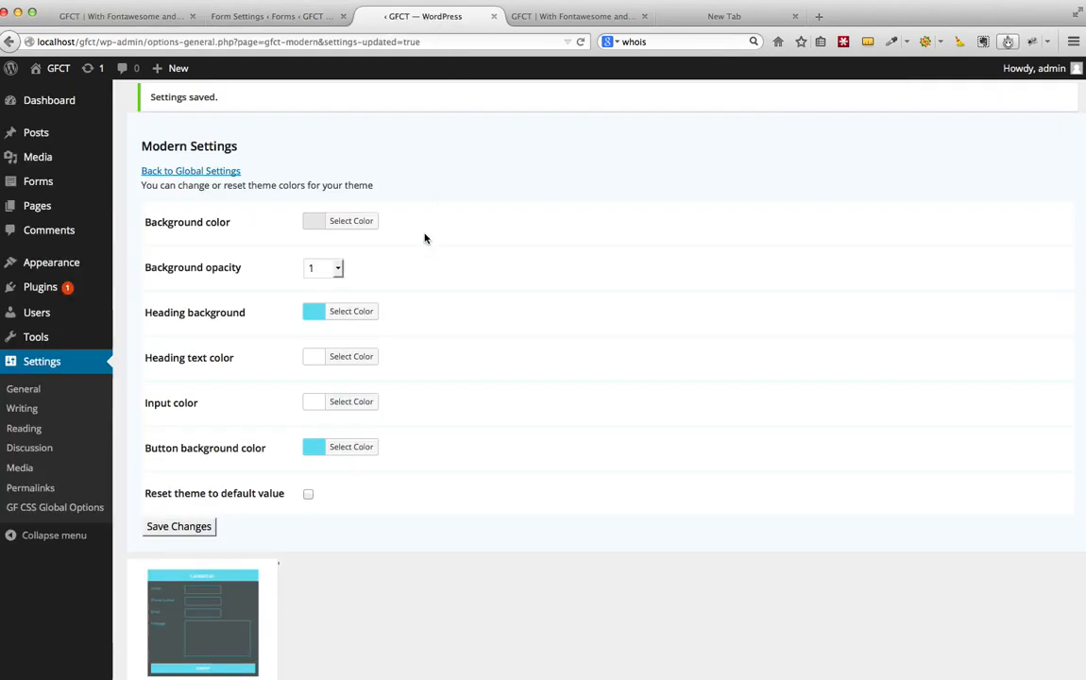
Save the form settings with the modern theme and 'use placeholders' ticked.
left_click(352, 310)
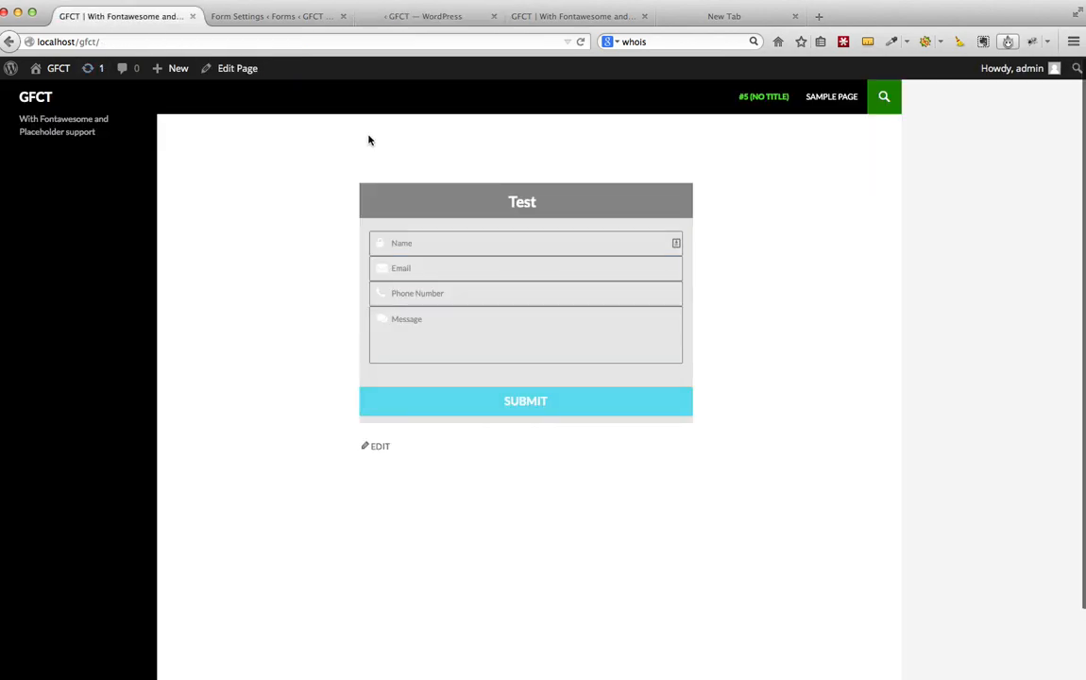
left_click(423, 15)
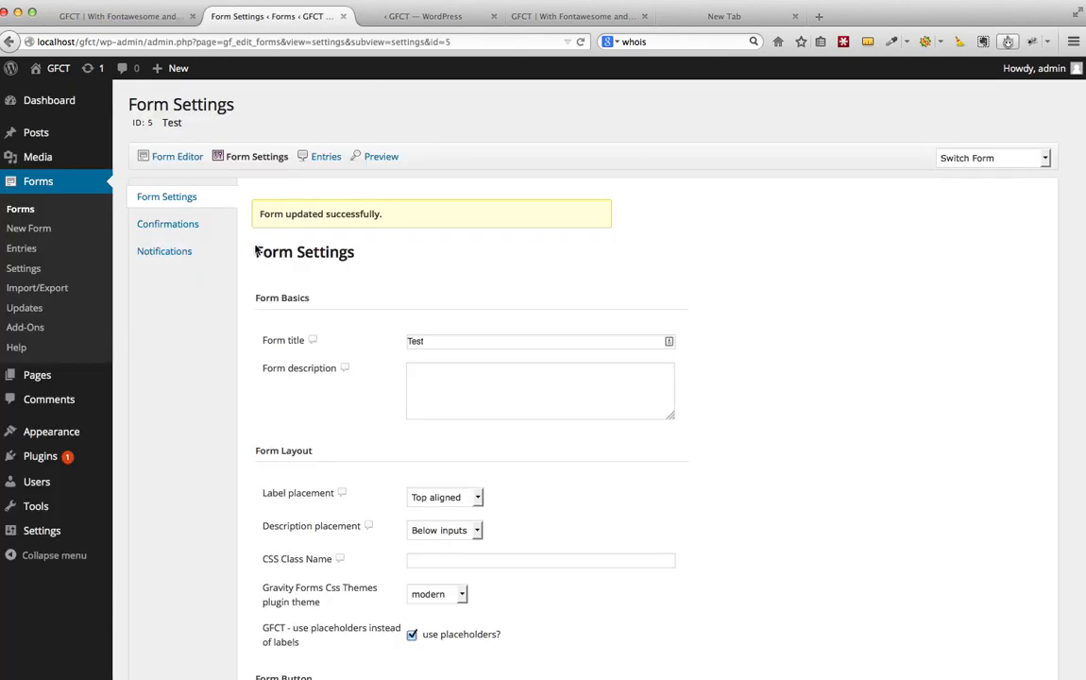
Give the Name field the fa-user GFCT FontAwesome icon and update the form.
left_click(177, 155)
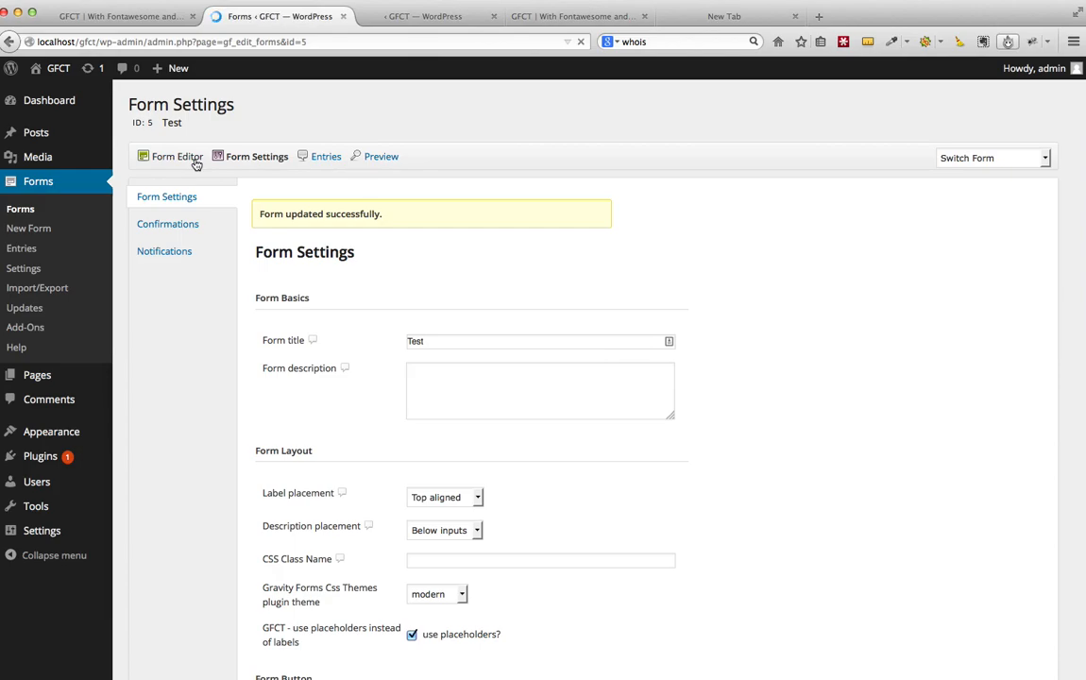
left_click(178, 155)
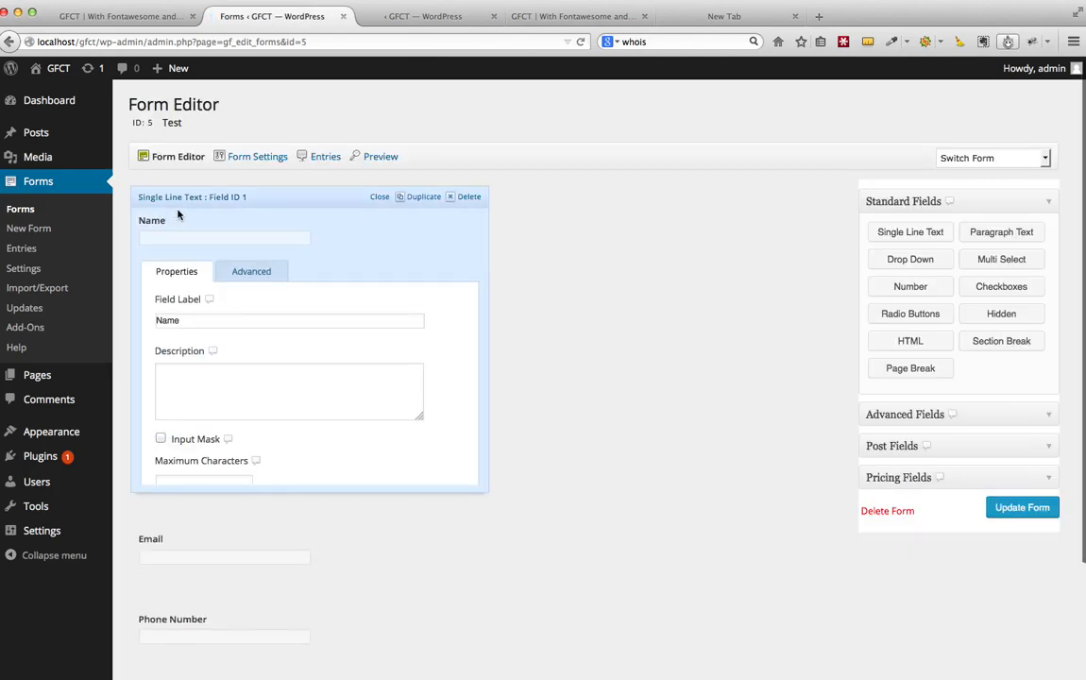
left_click(251, 272)
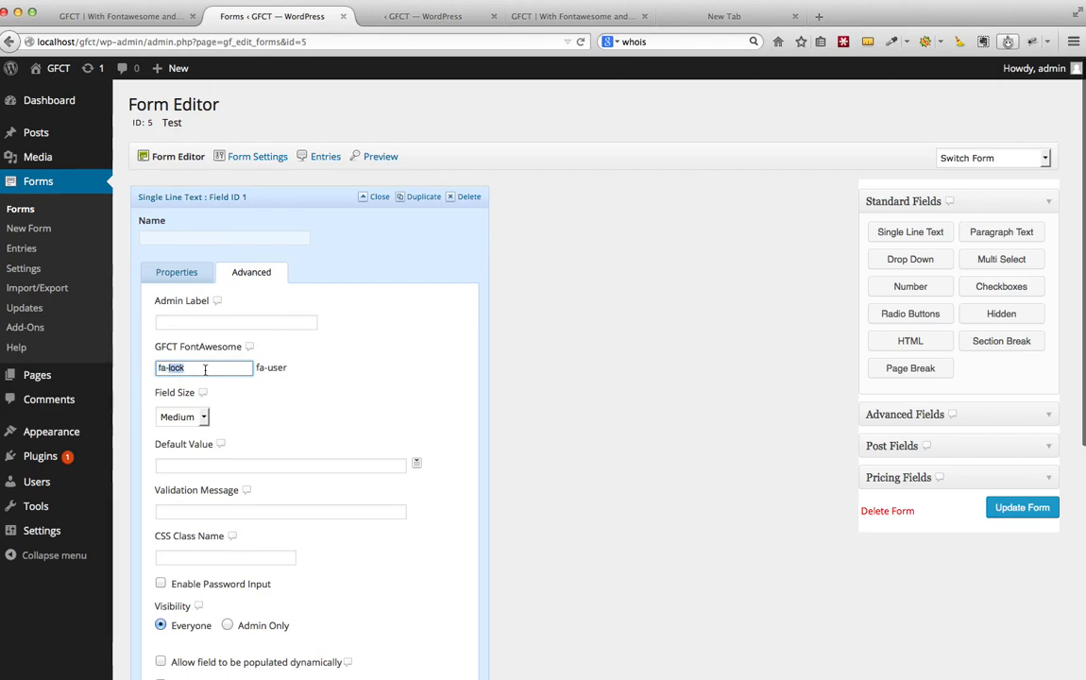
type("fa-user")
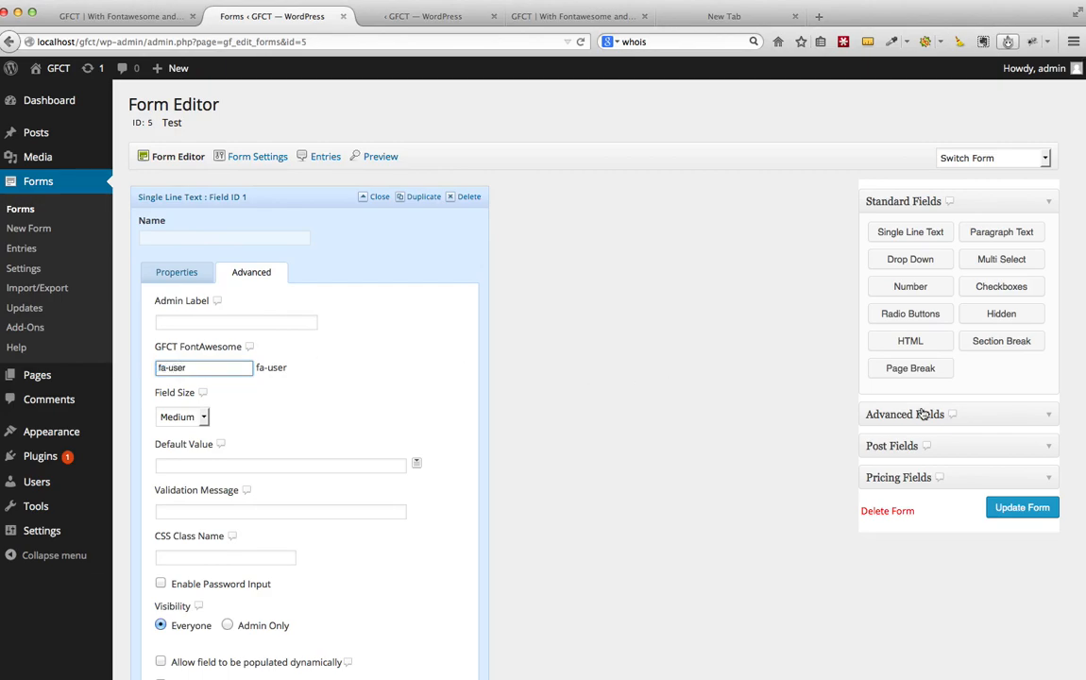
left_click(1022, 506)
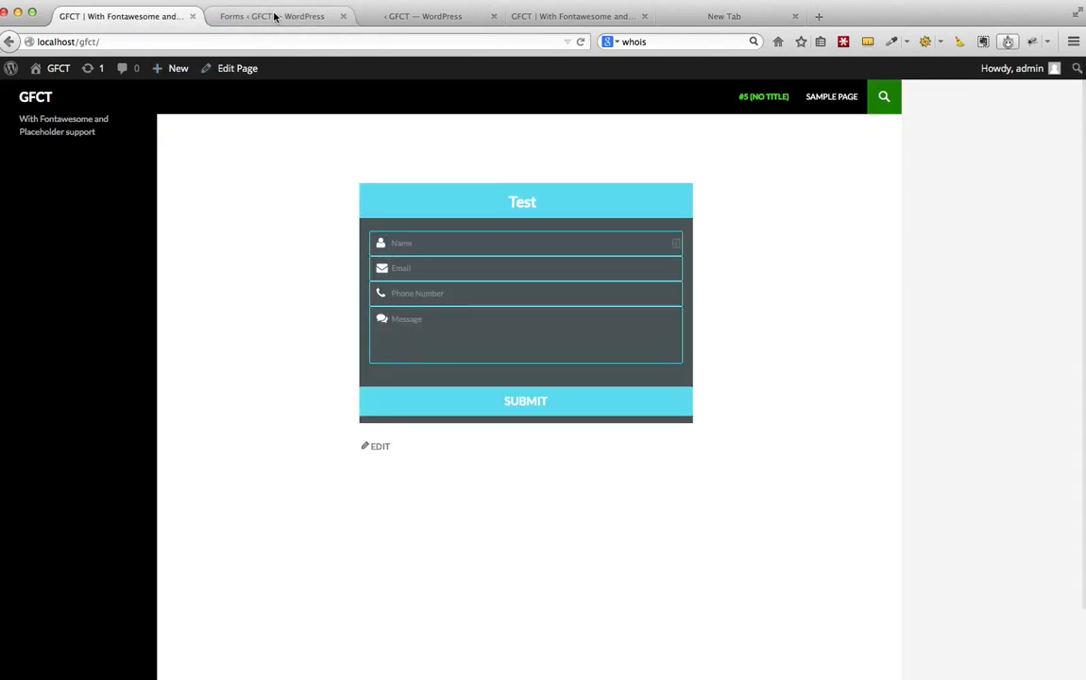
Check the Email field's icon setting and view the iconned form on the live page.
left_click(272, 15)
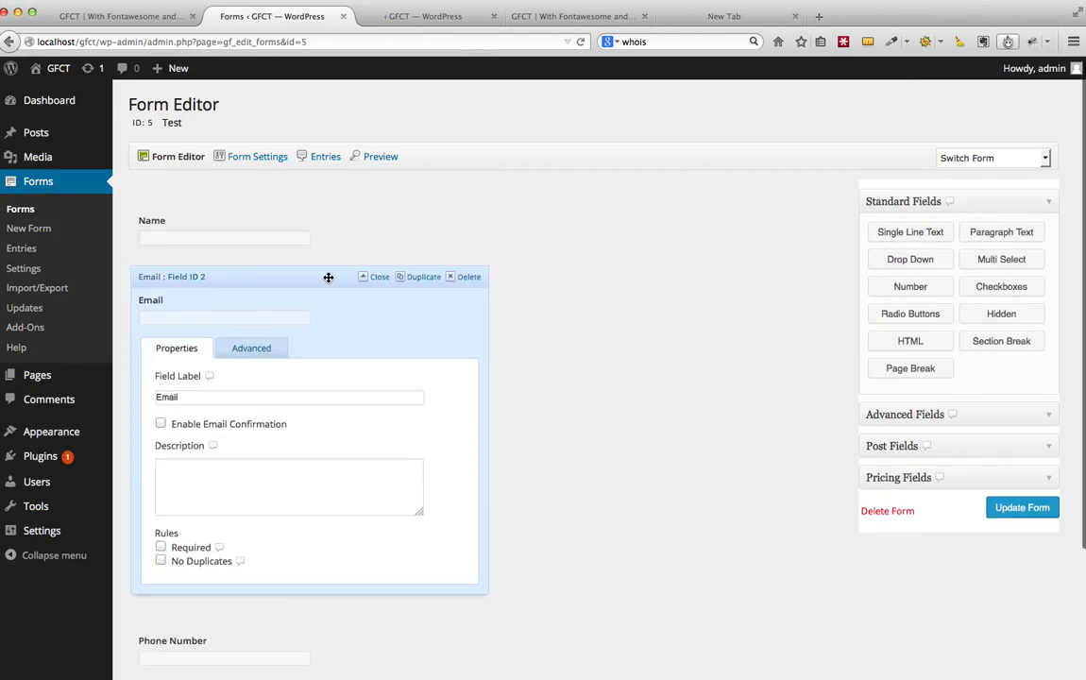
left_click(251, 348)
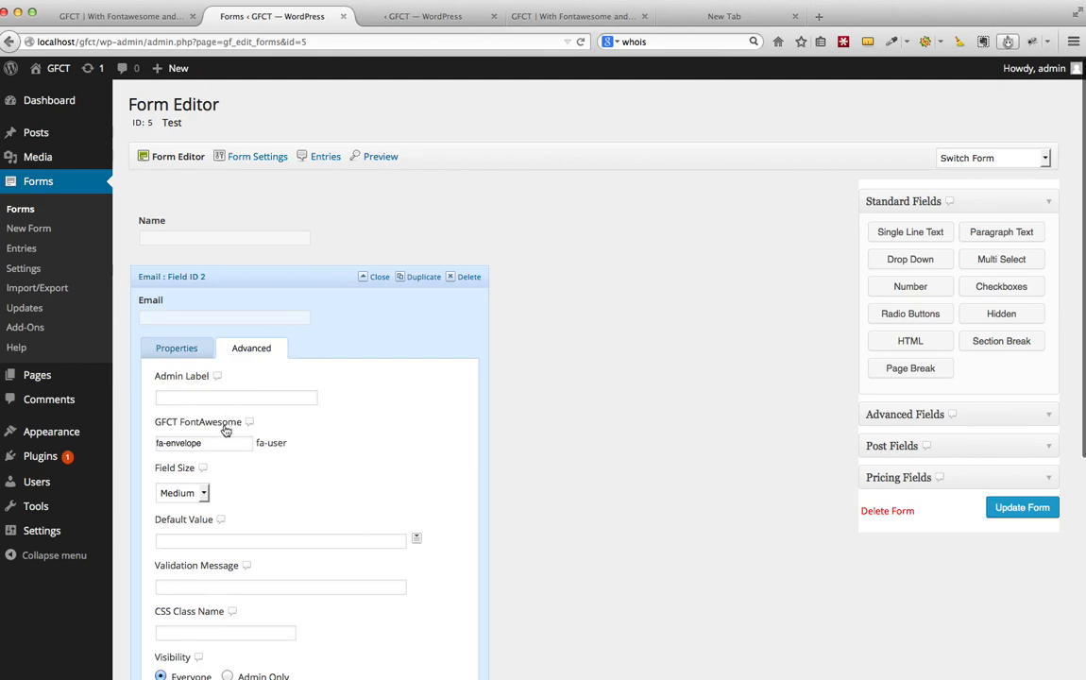
scroll("down", 3)
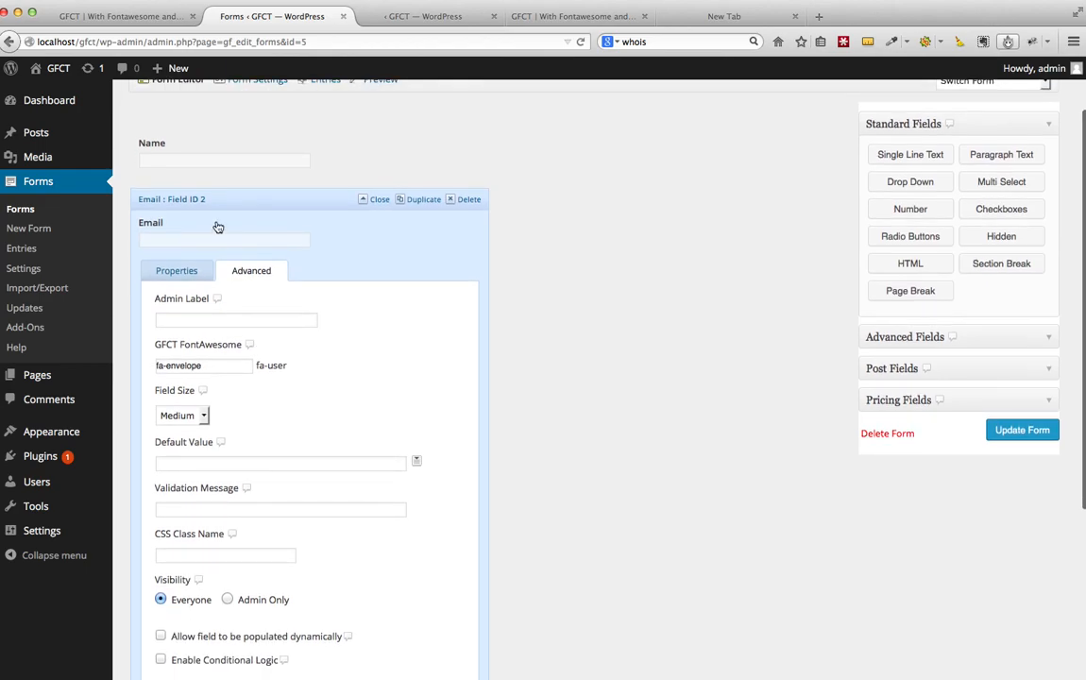
left_click(257, 155)
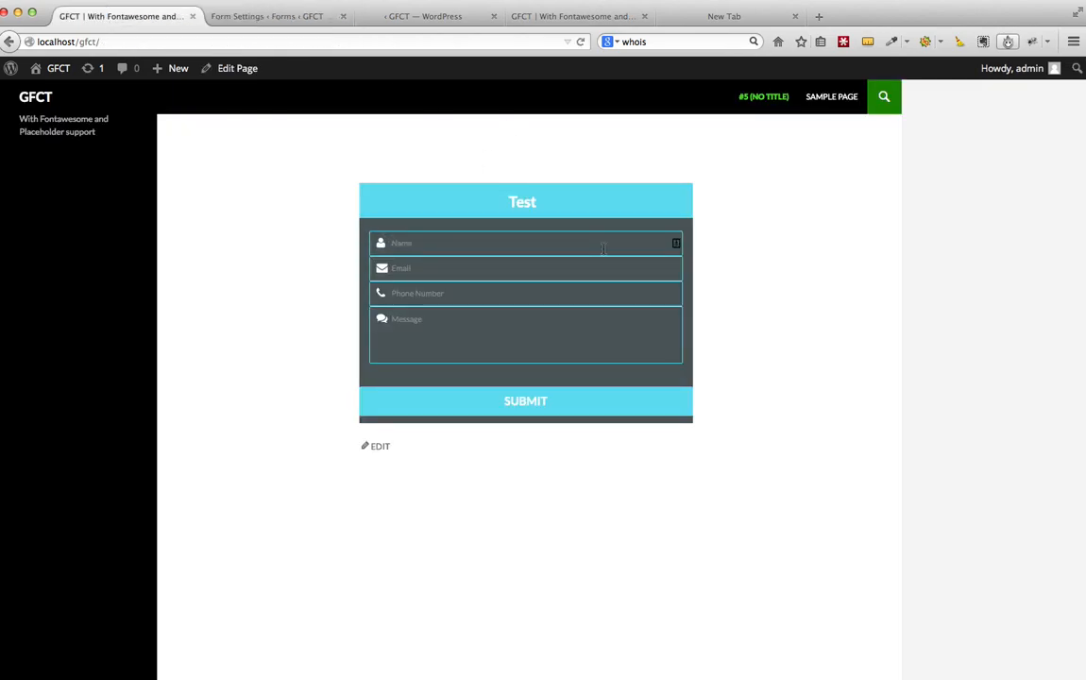
Untick 'use placeholders', set Label placement to Left aligned, and save the form settings.
left_click(268, 15)
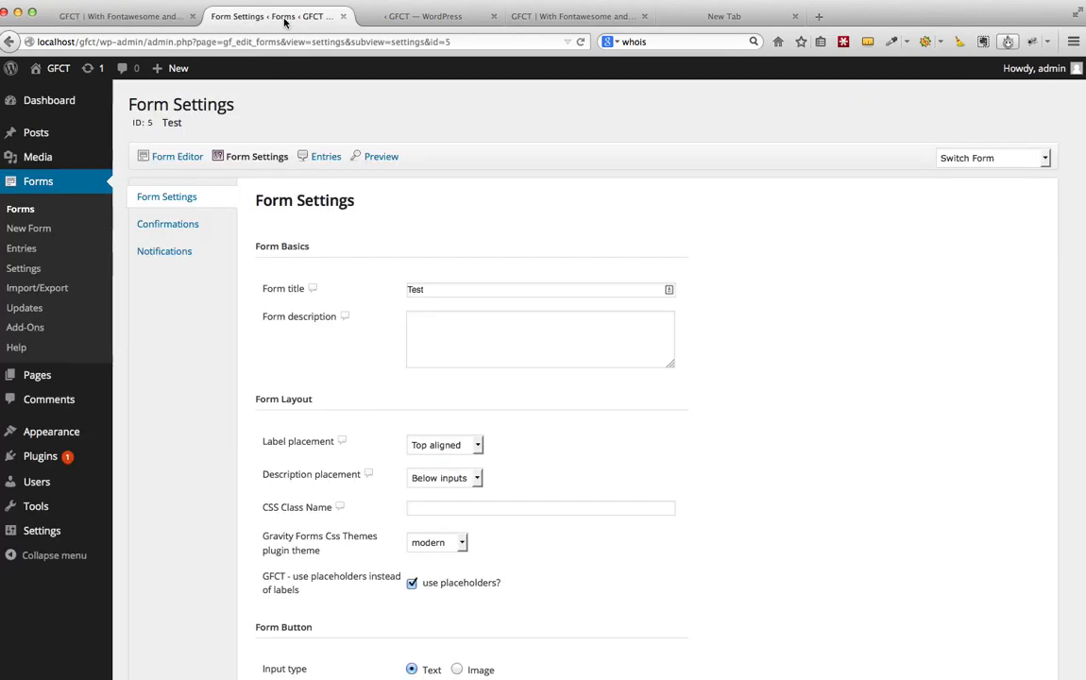
scroll("down", 3)
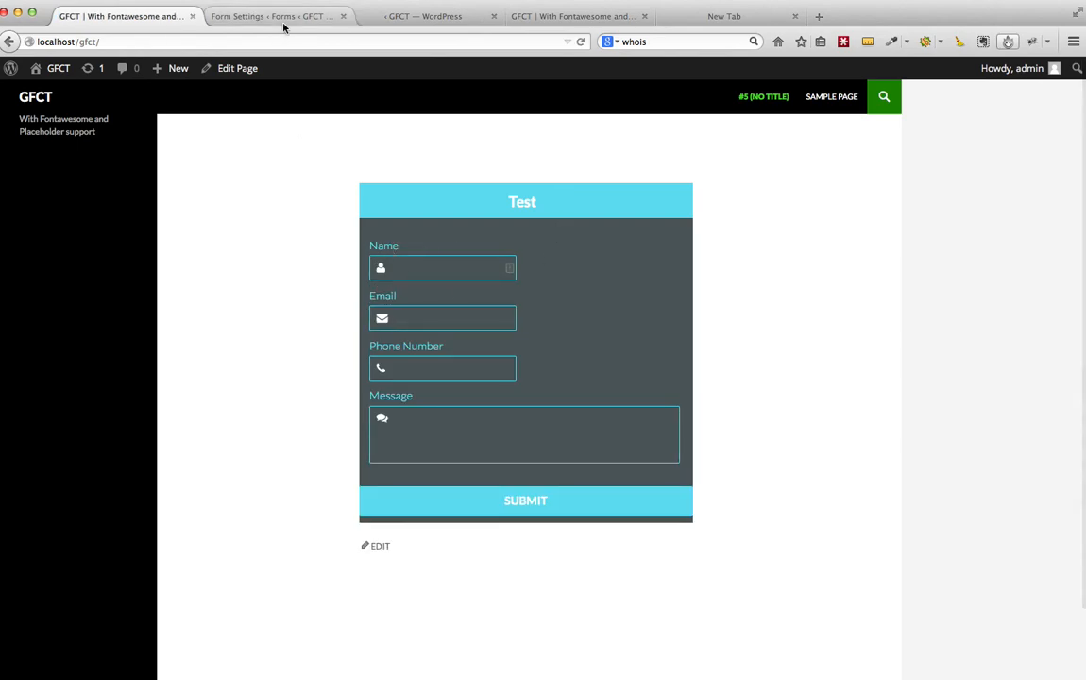
left_click(274, 15)
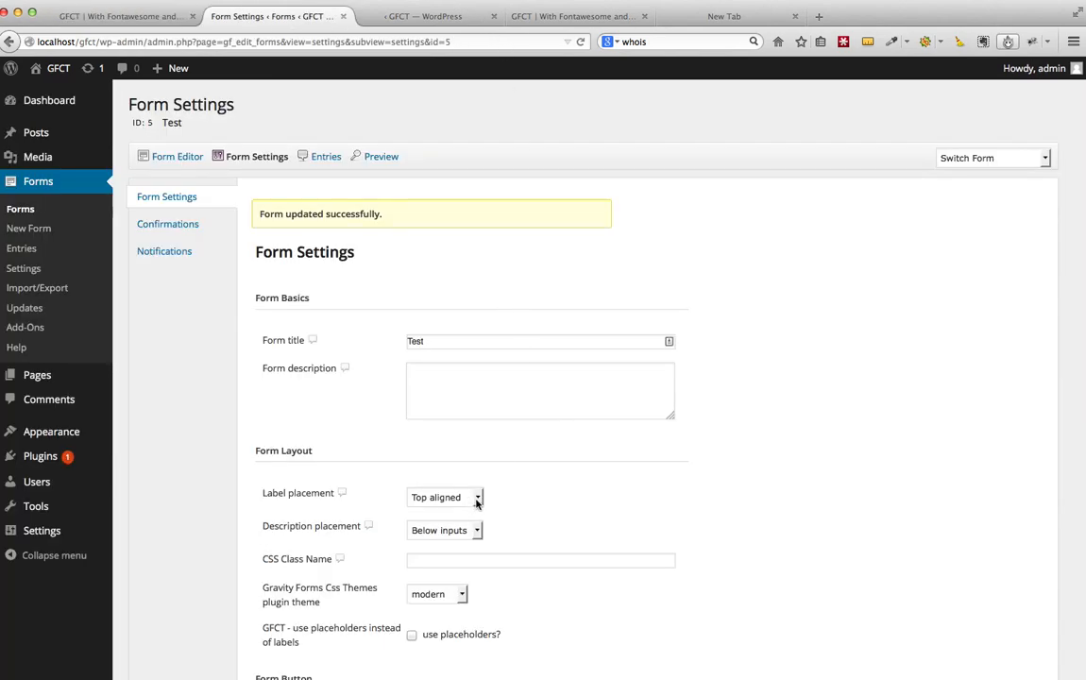
scroll("down", 3)
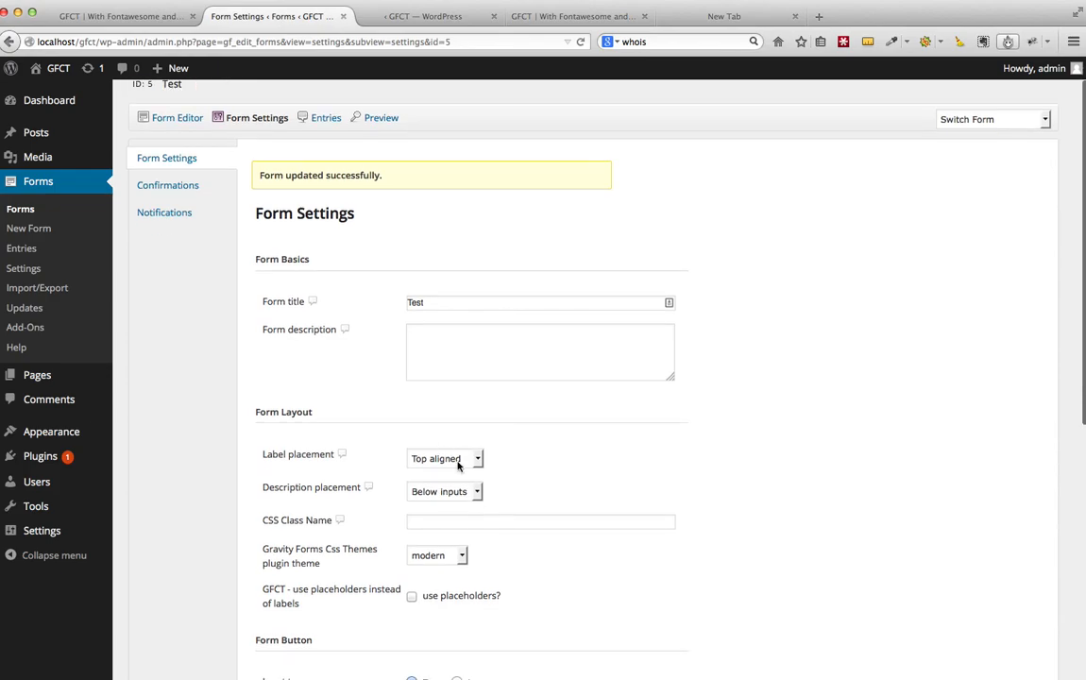
scroll("down", 3)
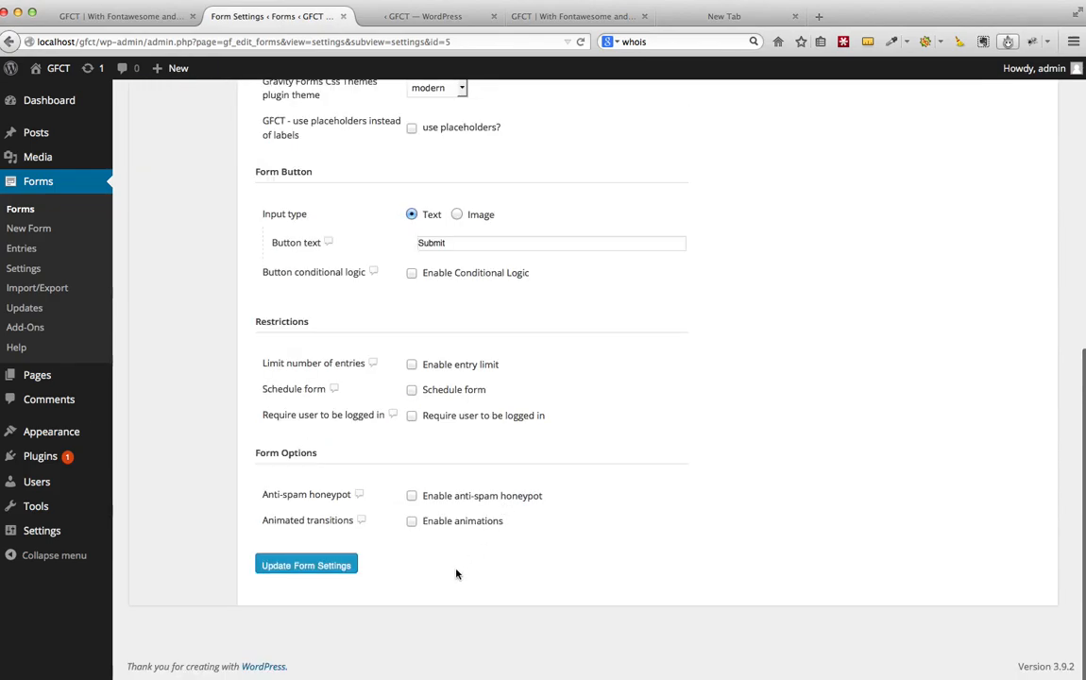
left_click(123, 15)
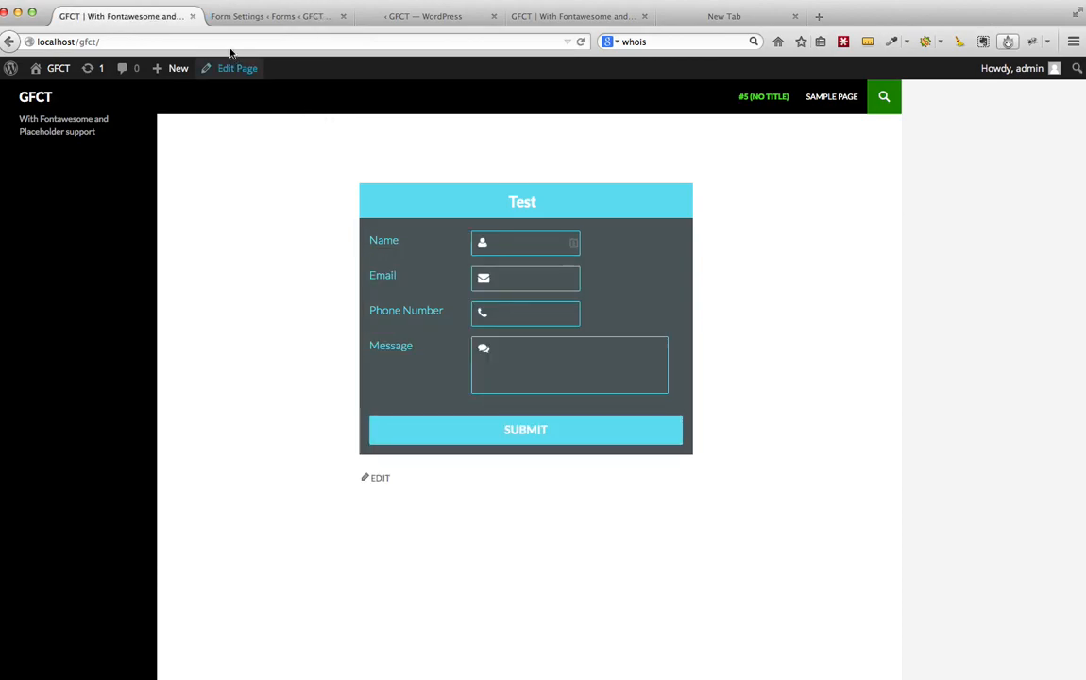
Tick 'use placeholders' again, save, and view the placeholder form on the live page.
left_click(274, 15)
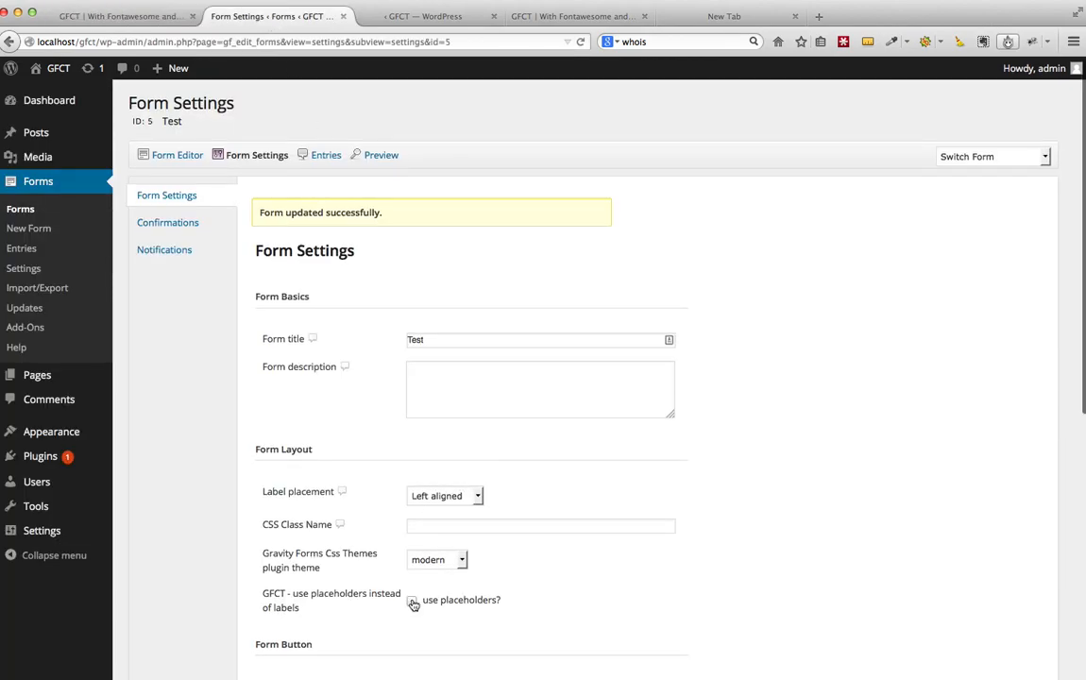
left_click(412, 601)
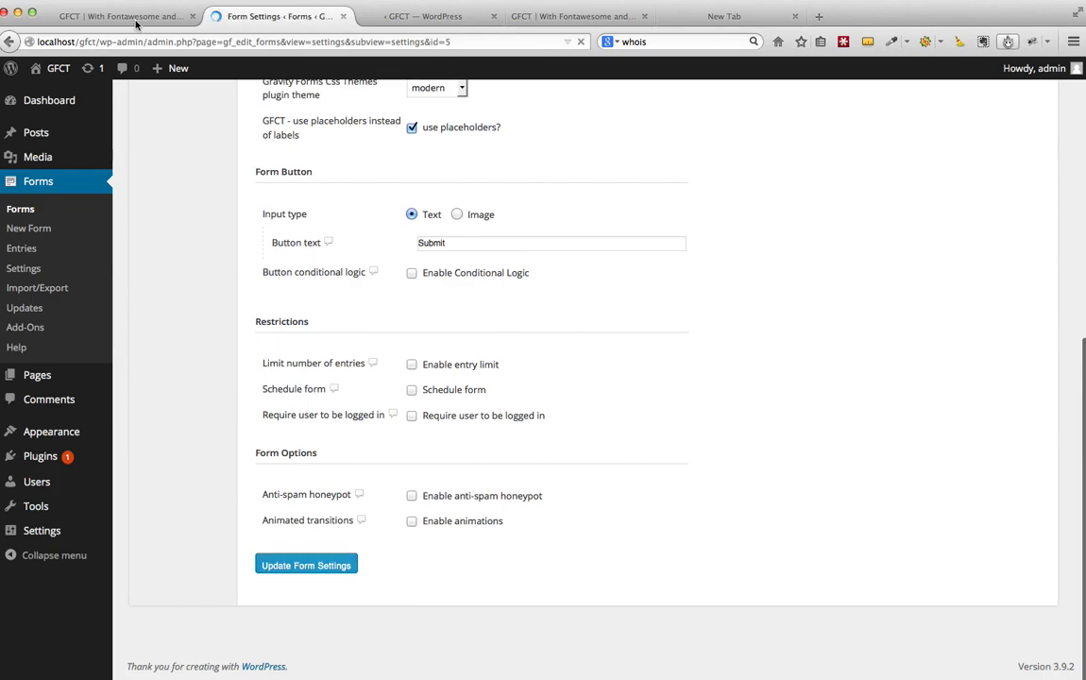
left_click(123, 15)
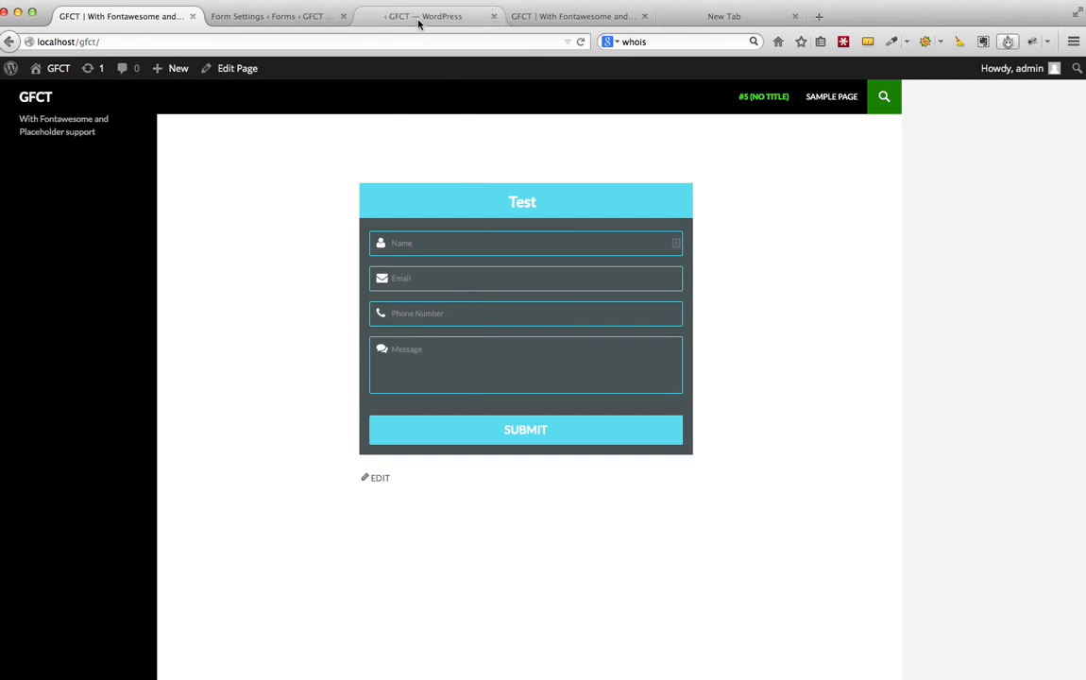
left_click(274, 15)
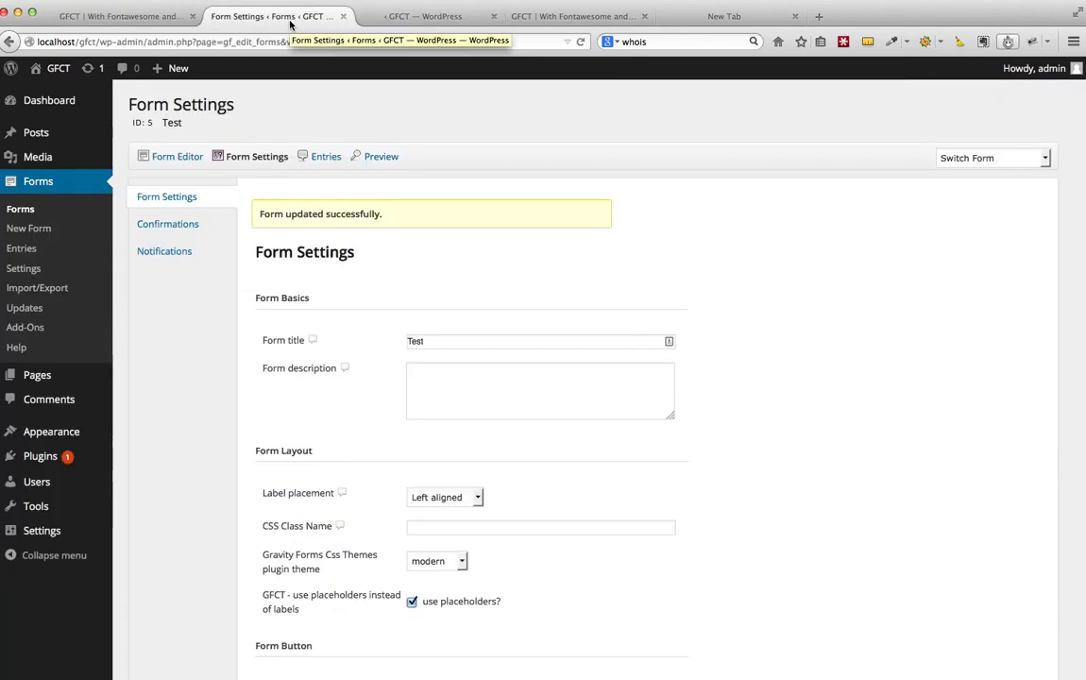